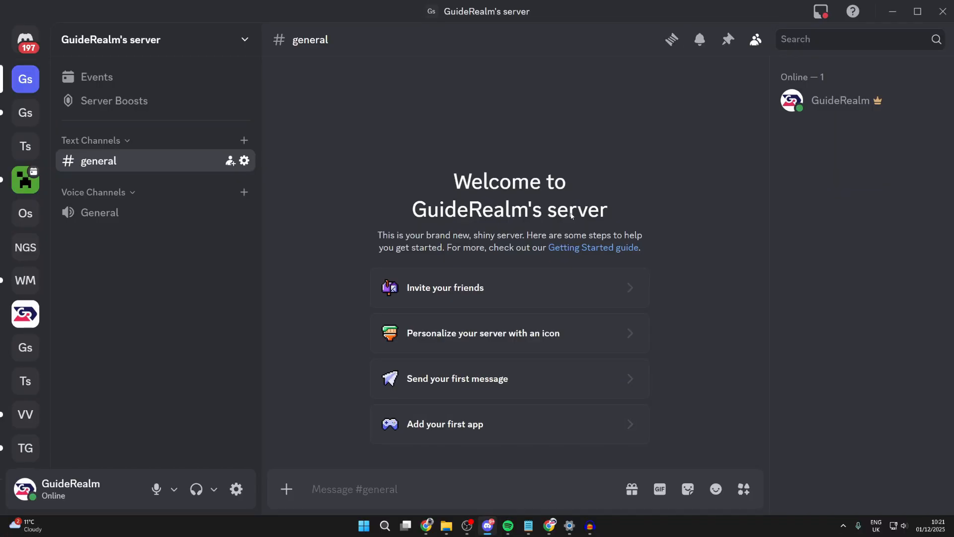
{"action": "mouse_move", "coordinate": [363, 238]}
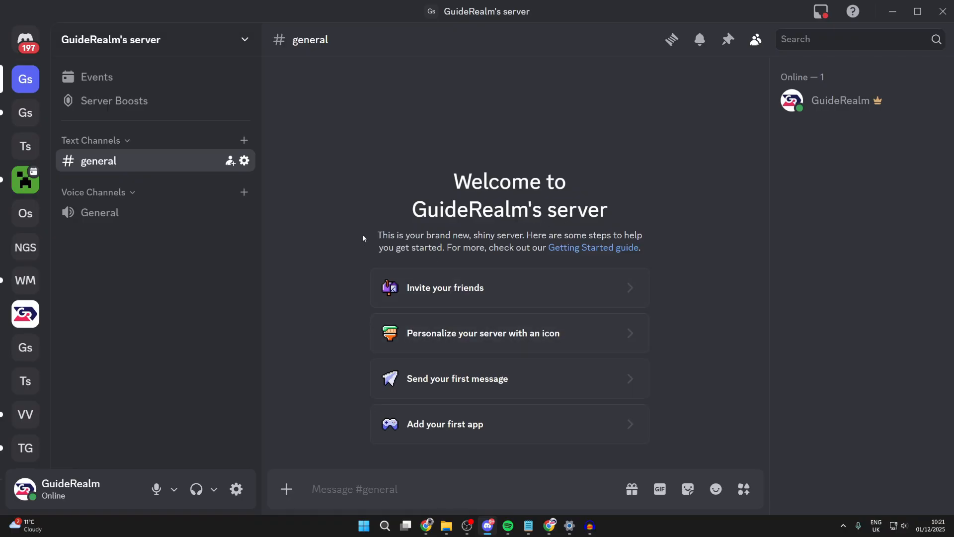
{"action": "mouse_move", "coordinate": [152, 43]}
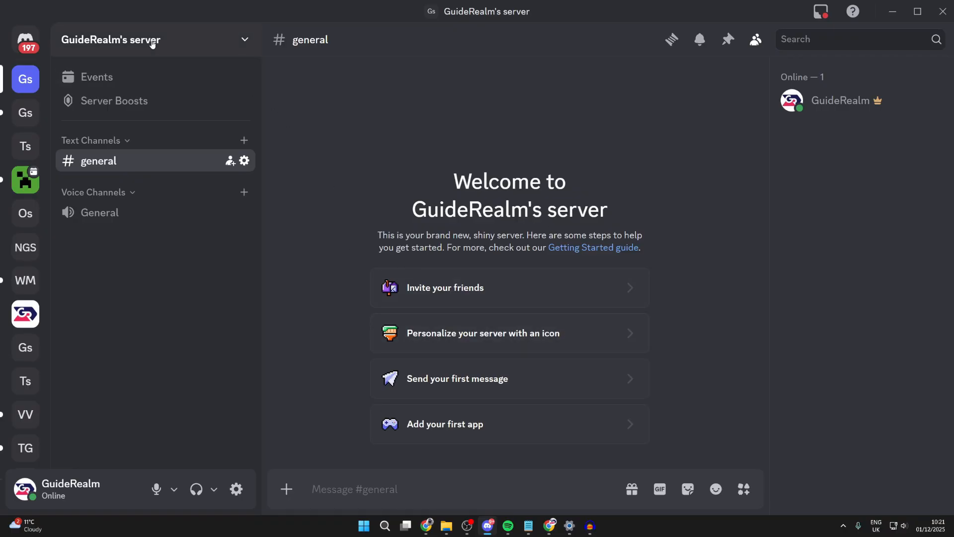
Reach the App Directory from GuideRealm's server name dropdown
{"action": "left_click", "coordinate": [140, 40]}
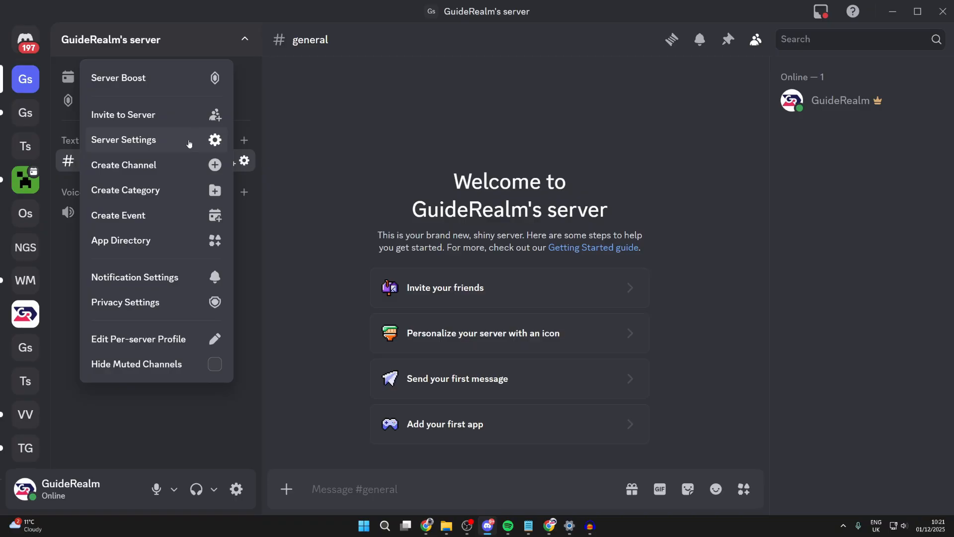
{"action": "left_click", "coordinate": [123, 139]}
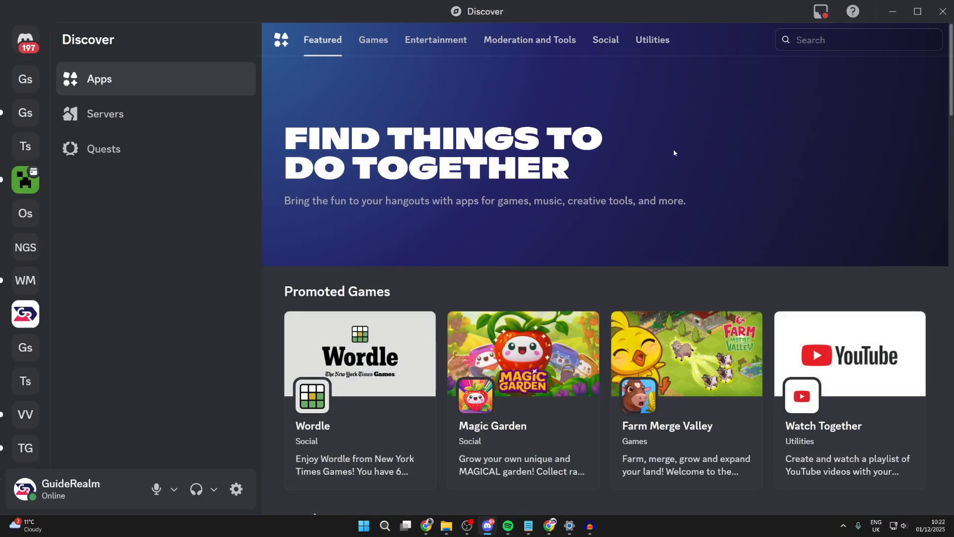
Find carl-bot by searching 'carl' and authorize it on GuideRealm's server
{"action": "type", "text": "carl"}
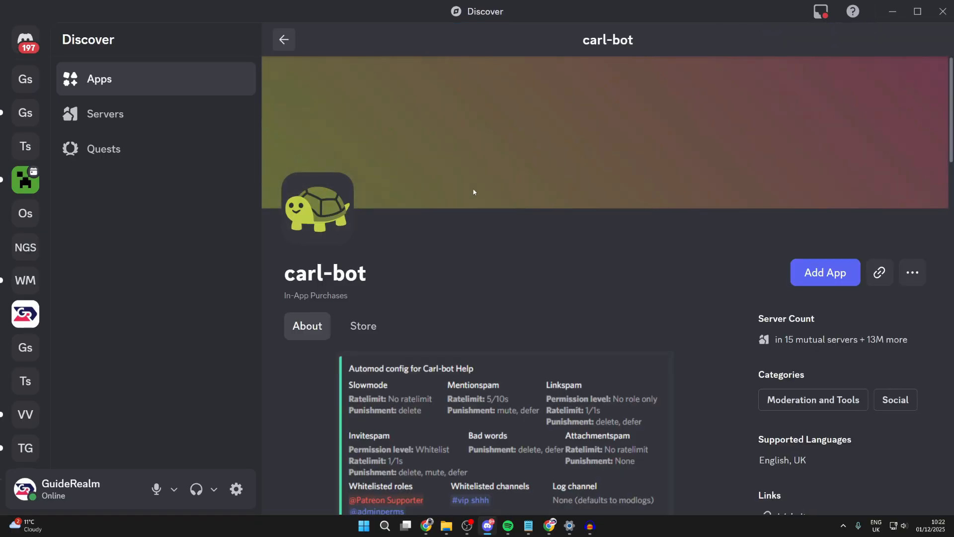
{"action": "left_click", "coordinate": [825, 272]}
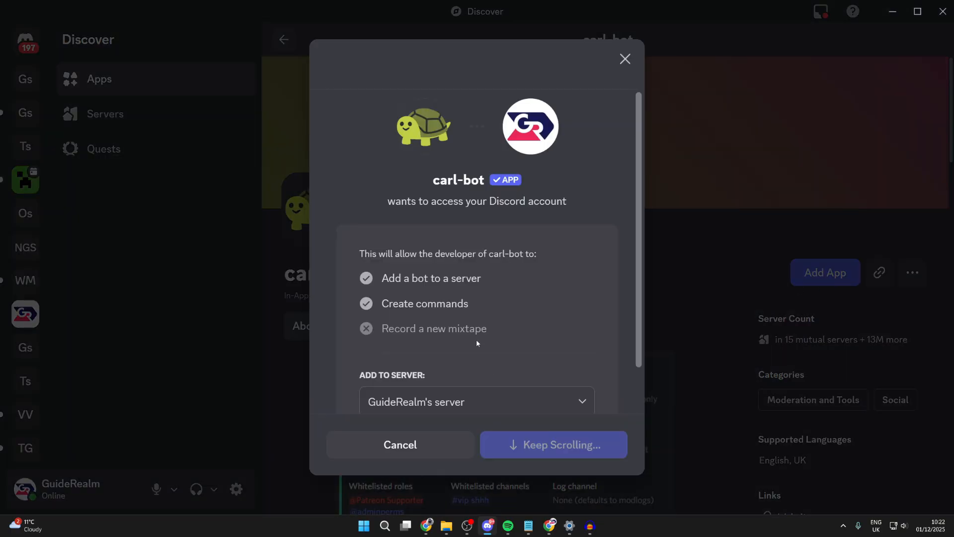
{"action": "left_click", "coordinate": [552, 445]}
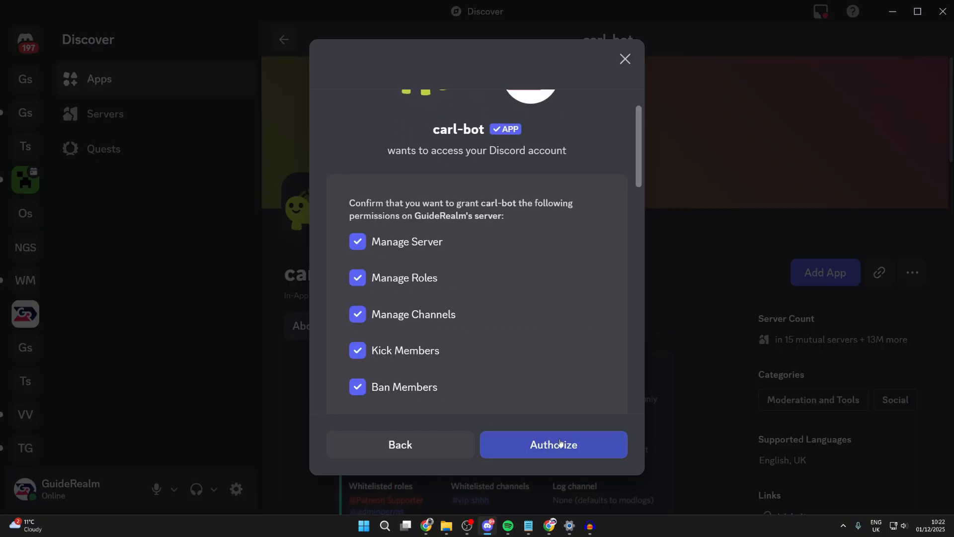
{"action": "left_click", "coordinate": [553, 445]}
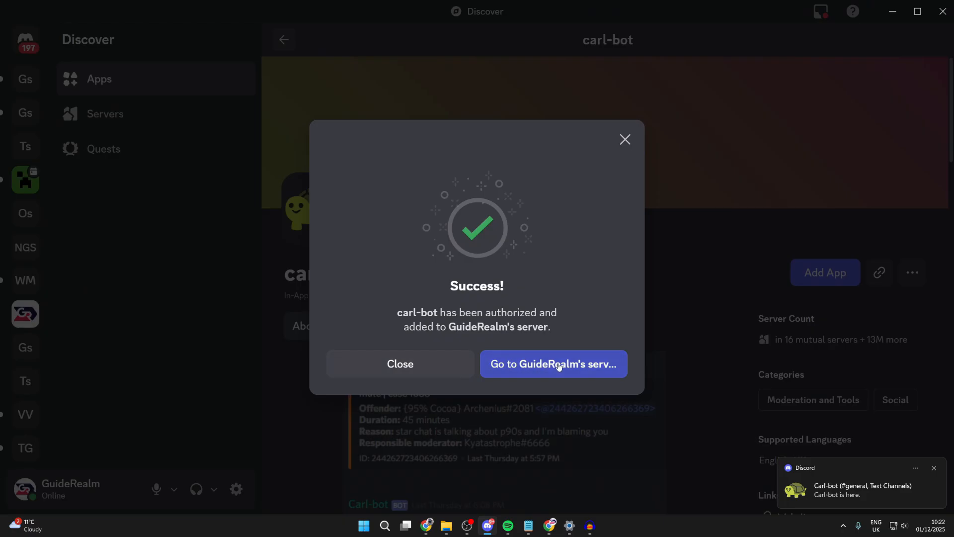
In Server Settings > Roles, create the Guide (blue) and Realm (pink) roles
{"action": "left_click", "coordinate": [553, 364]}
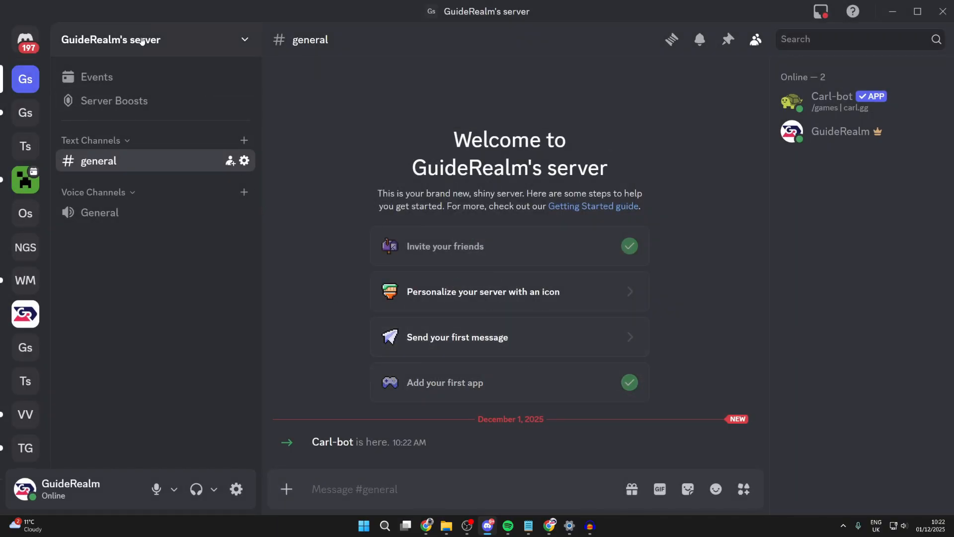
{"action": "left_click", "coordinate": [155, 39]}
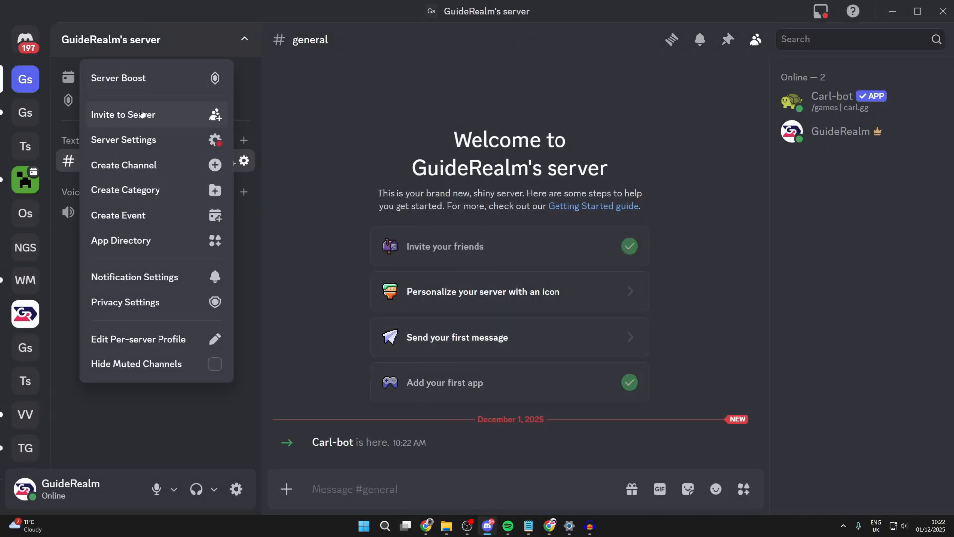
{"action": "left_click", "coordinate": [123, 139]}
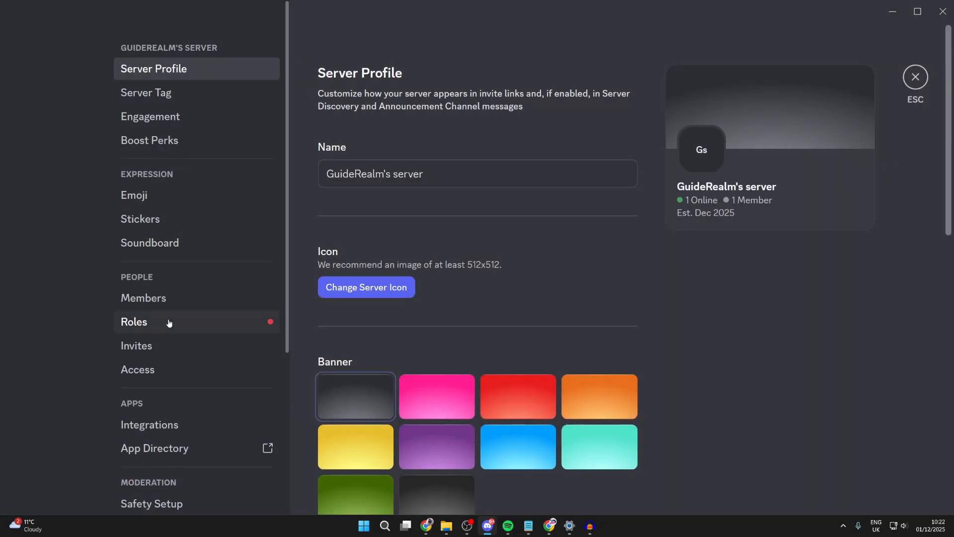
{"action": "left_click", "coordinate": [134, 321]}
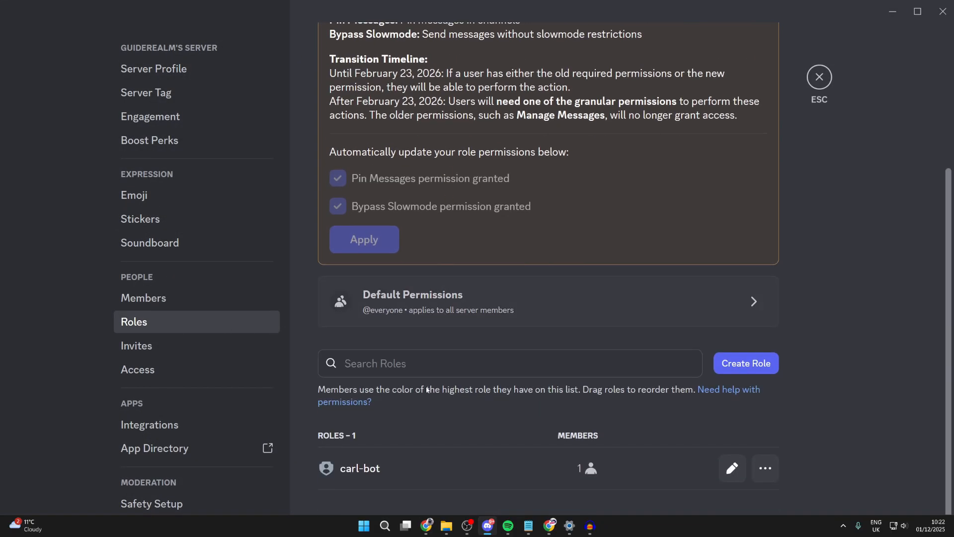
{"action": "left_click", "coordinate": [744, 363]}
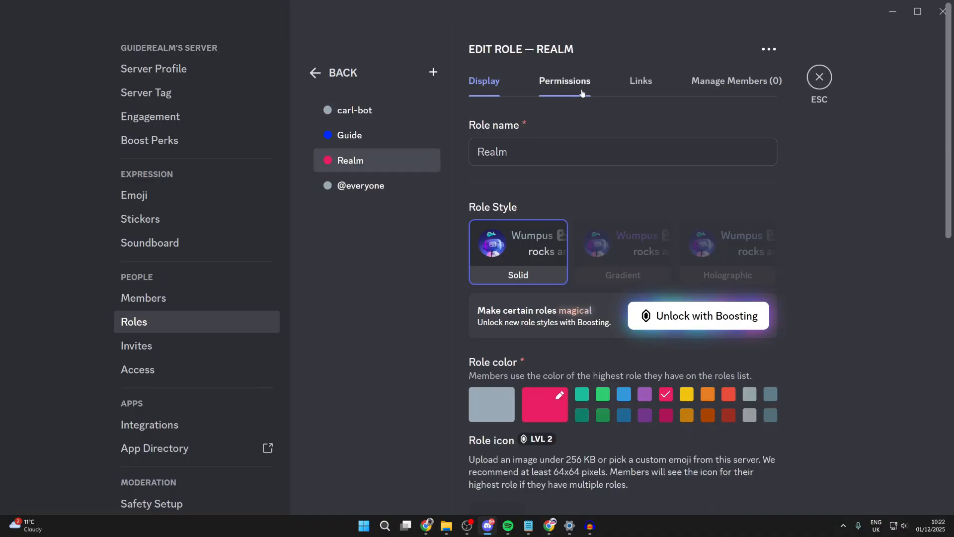
{"action": "left_click", "coordinate": [333, 72]}
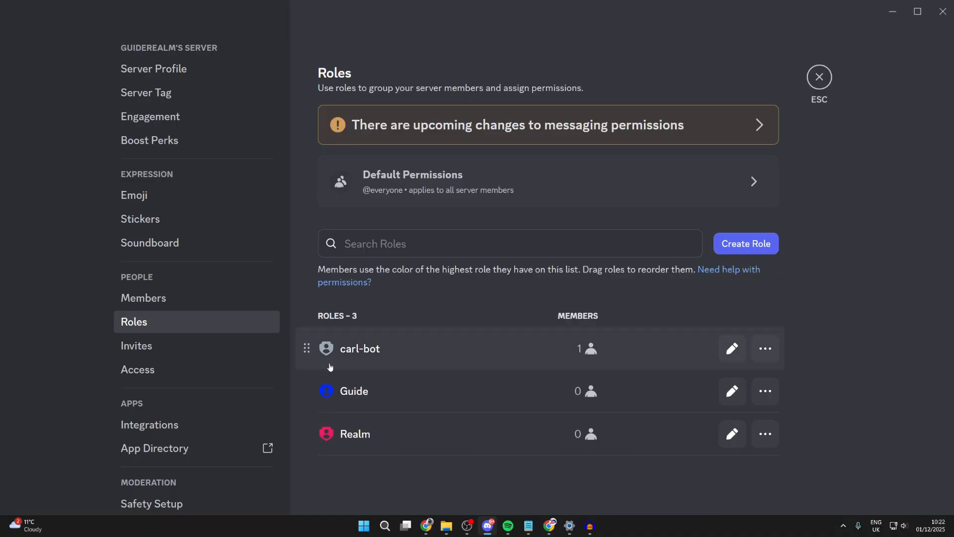
{"action": "mouse_move", "coordinate": [481, 433]}
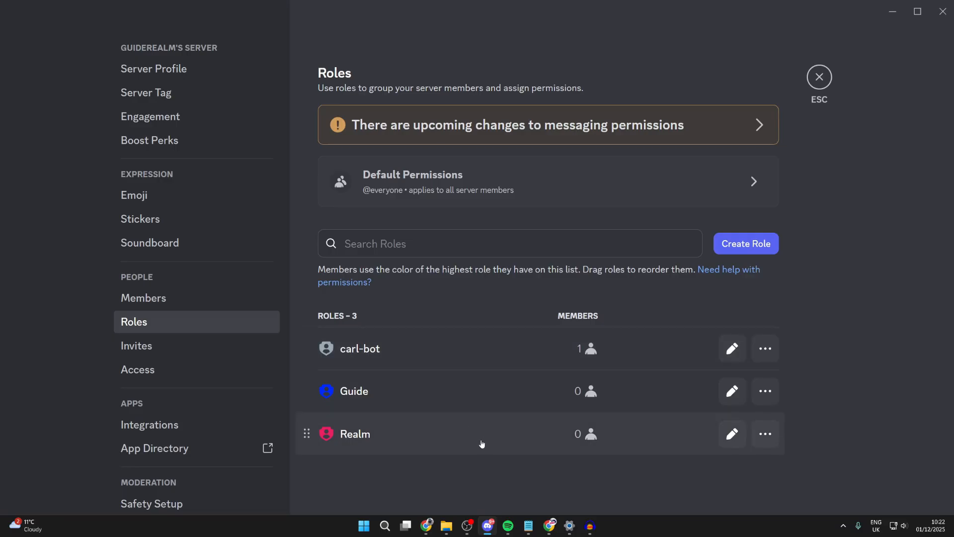
Leave settings and create a new text channel named 'roles'
{"action": "left_click", "coordinate": [819, 77]}
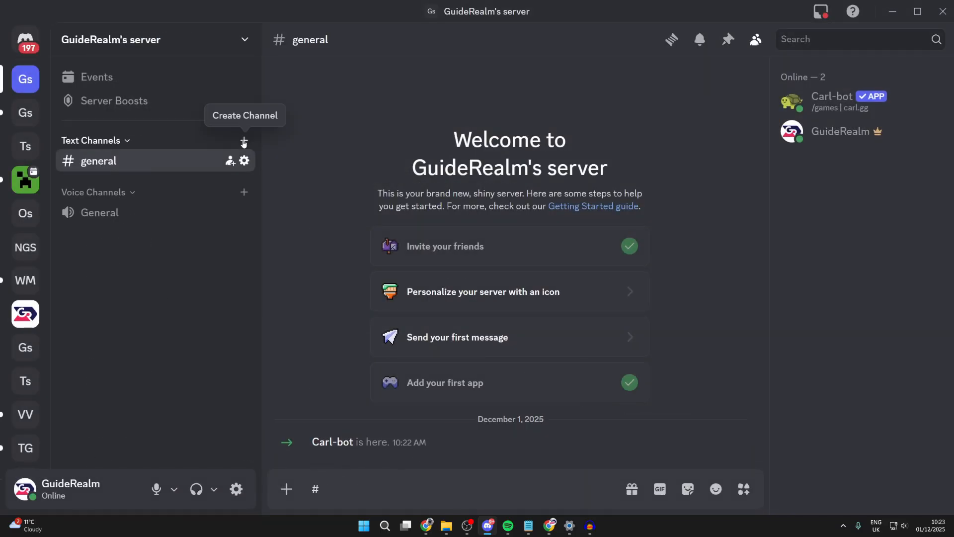
{"action": "left_click", "coordinate": [245, 143]}
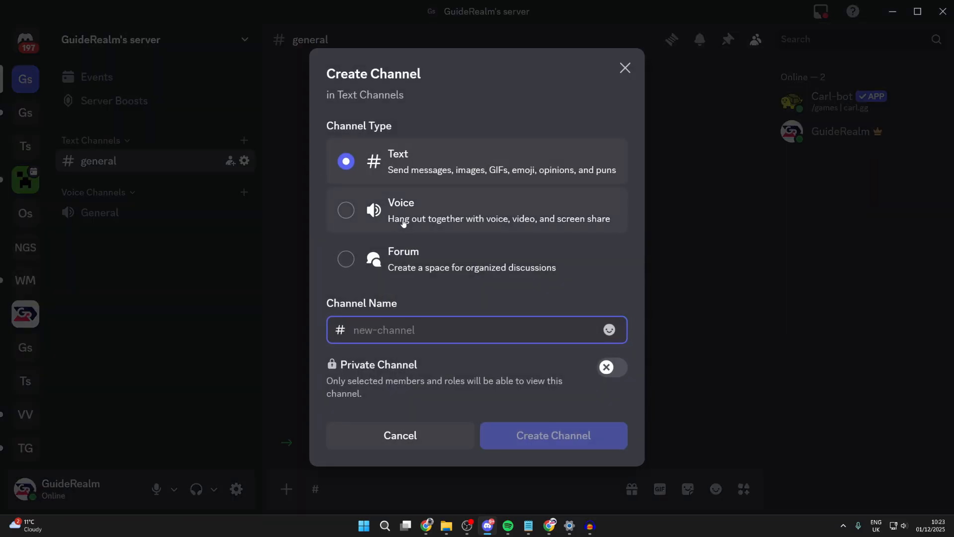
{"action": "type", "text": "roles"}
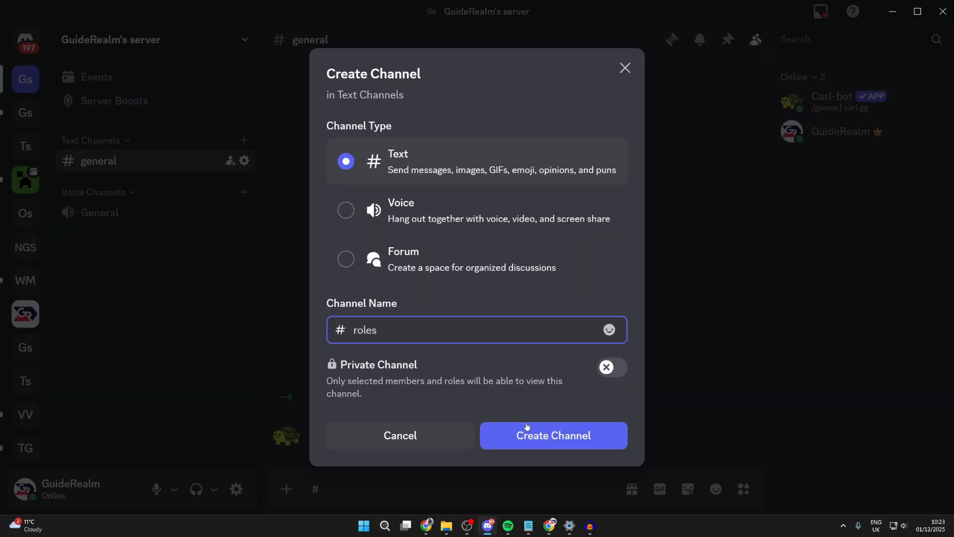
{"action": "left_click", "coordinate": [553, 436]}
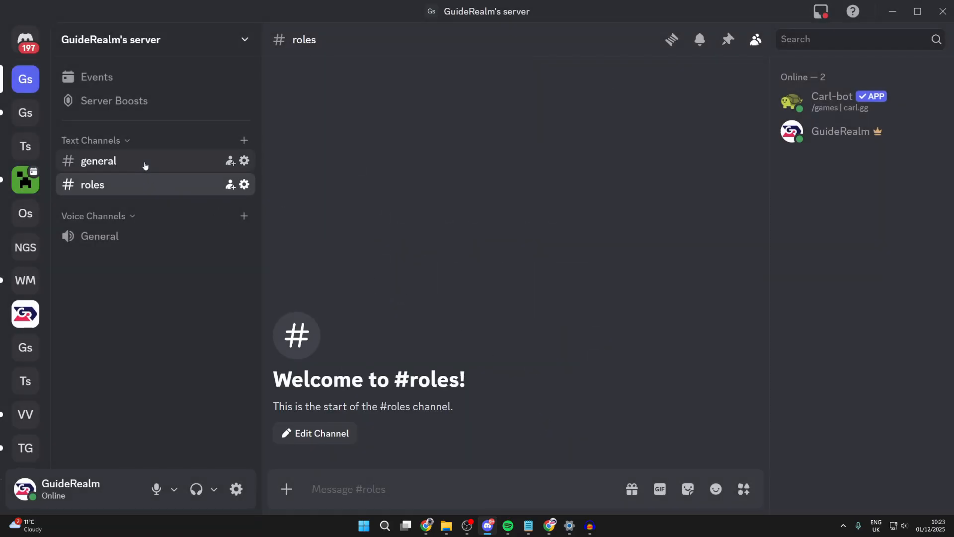
In #general send '?reactionrole make', give the title and description, then reach the colour-picker link
{"action": "left_click", "coordinate": [99, 161]}
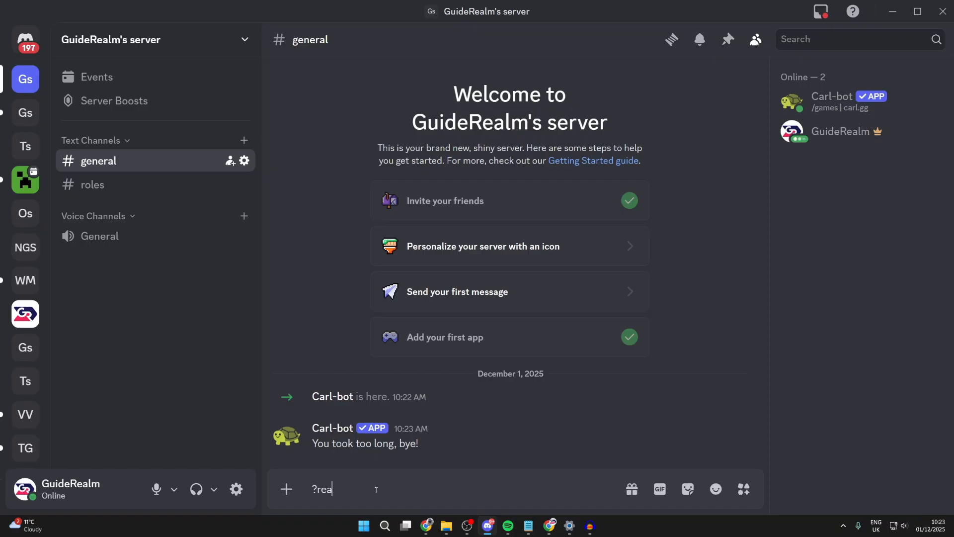
{"action": "type", "text": "ctionrole make"}
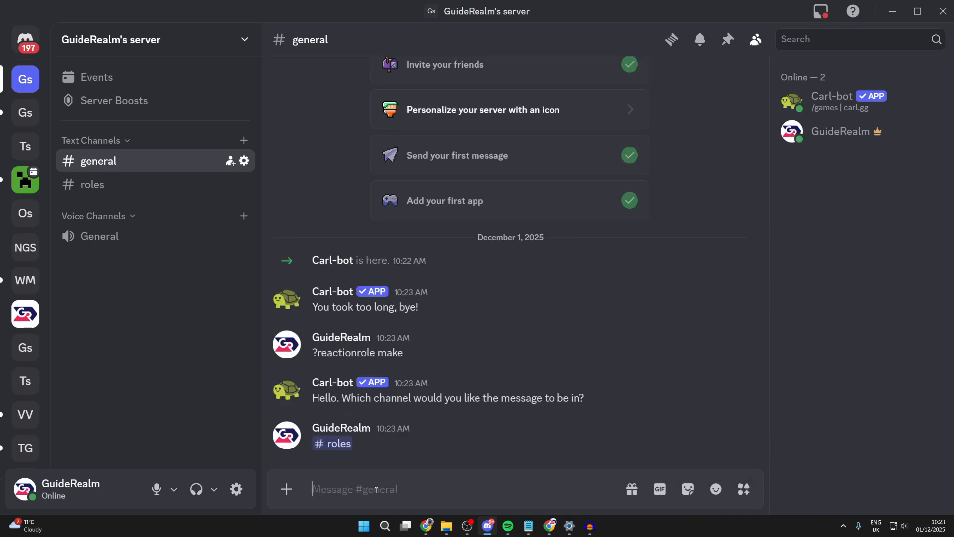
{"action": "type", "text": "This is a title | this is the description"}
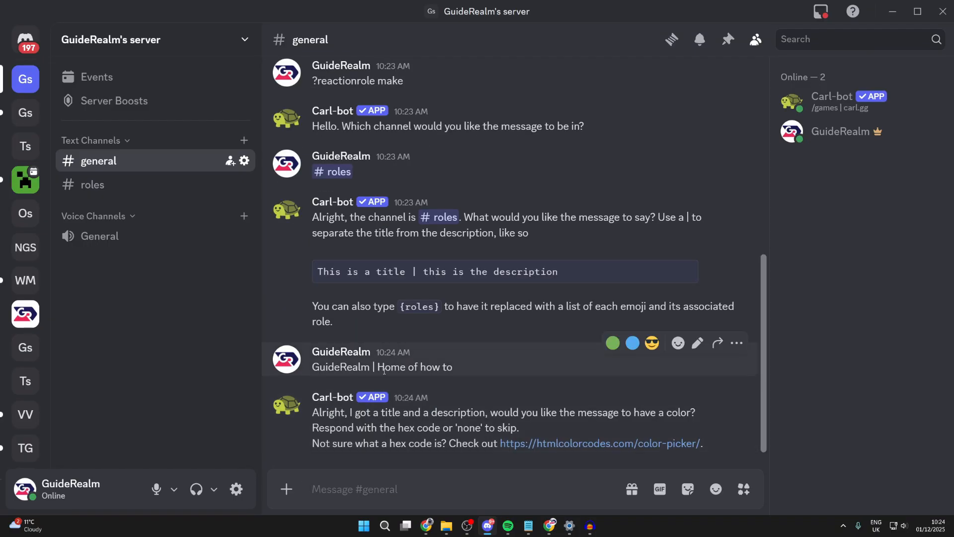
{"action": "mouse_move", "coordinate": [599, 443]}
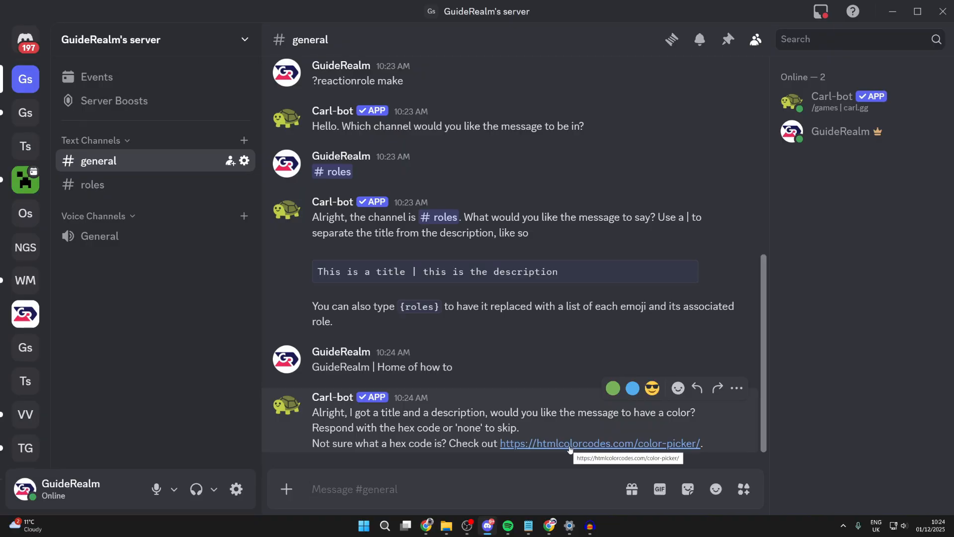
{"action": "left_click", "coordinate": [598, 443]}
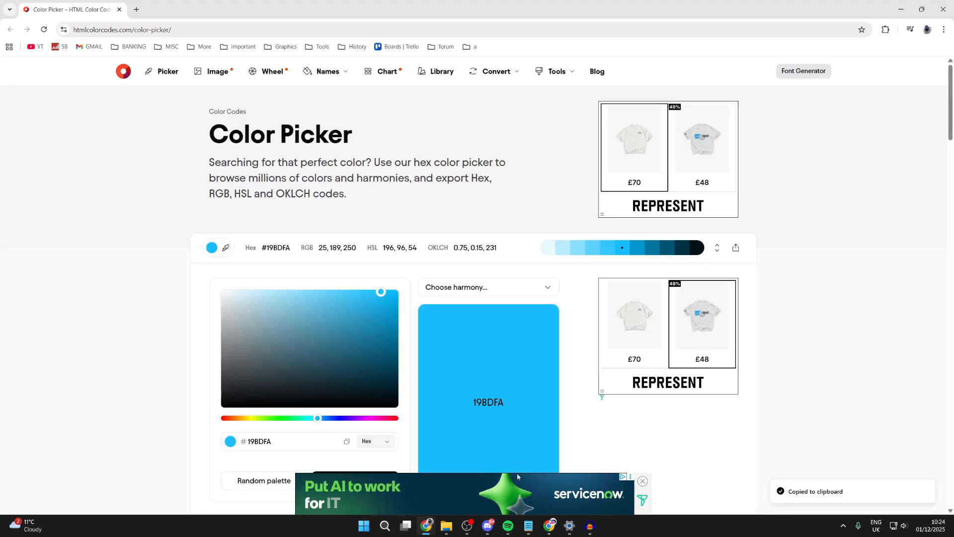
Assign the blue circle emoji to Guide and the red circle emoji to Realm
{"action": "left_click", "coordinate": [488, 525]}
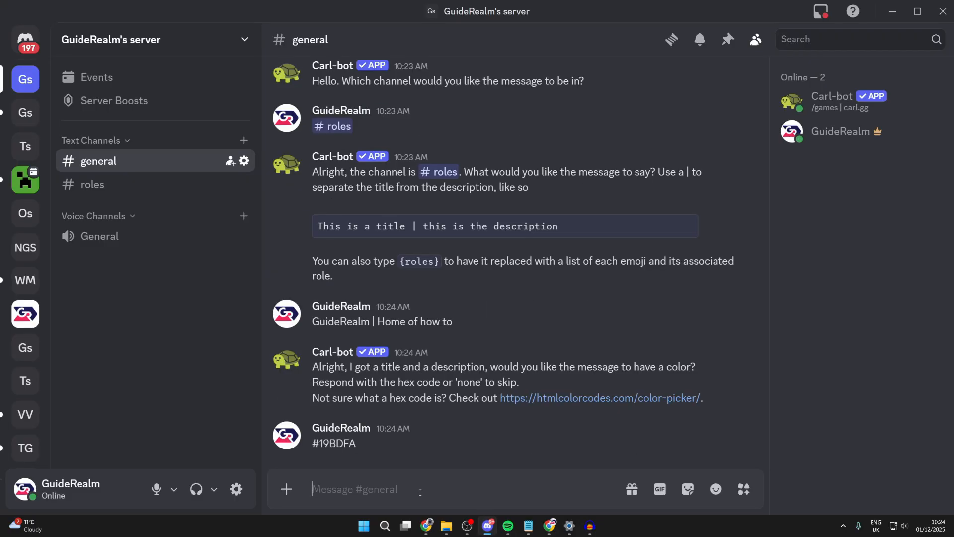
{"action": "scroll", "scroll_direction": "down", "scroll_amount": 3}
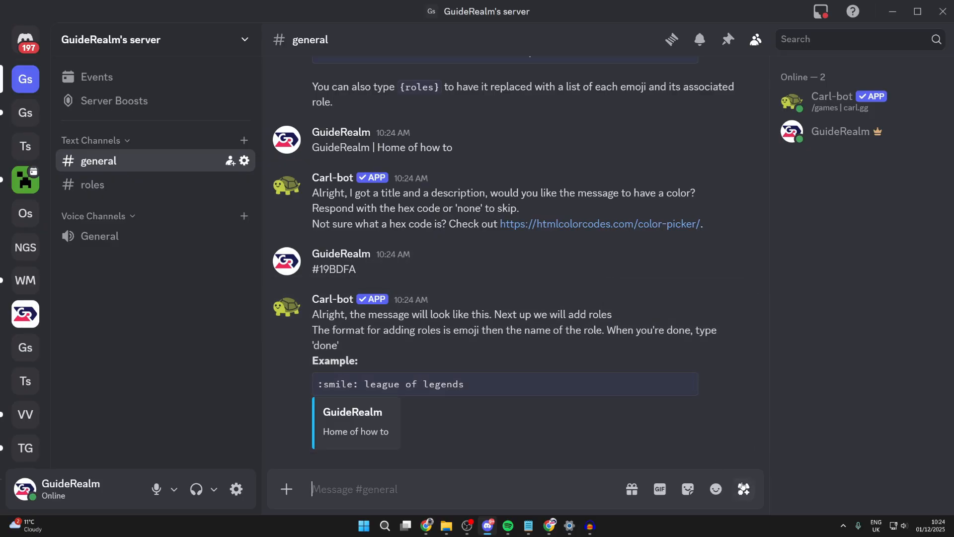
{"action": "left_click", "coordinate": [716, 489]}
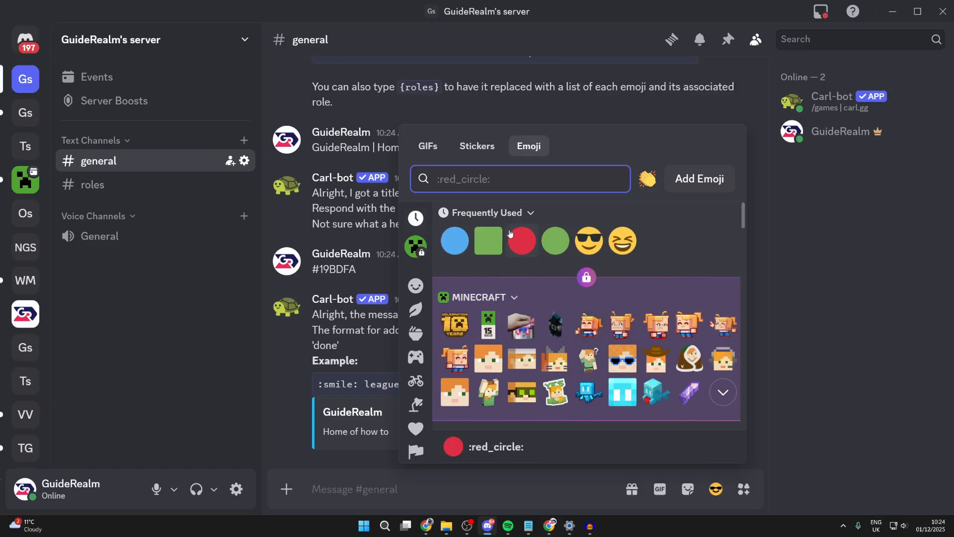
{"action": "mouse_move", "coordinate": [454, 241]}
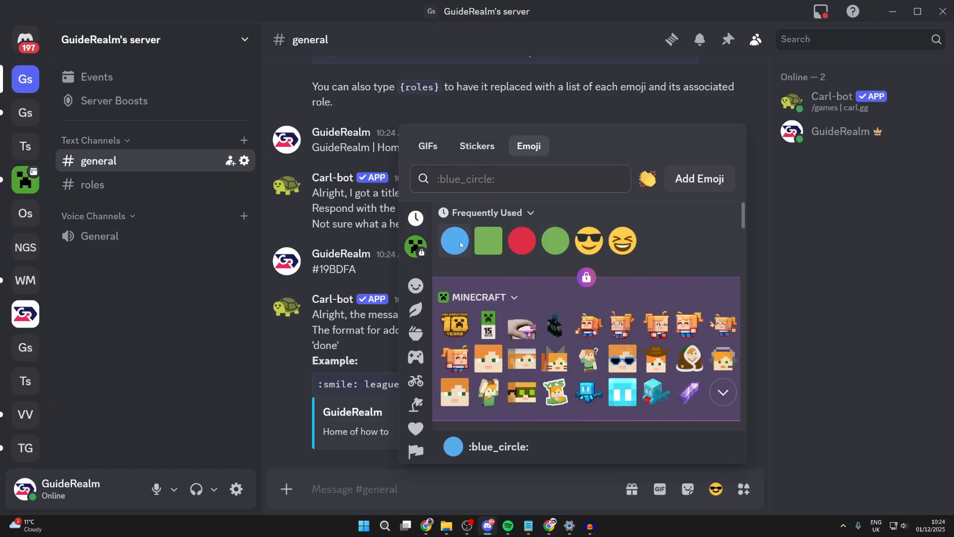
{"action": "left_click", "coordinate": [453, 240]}
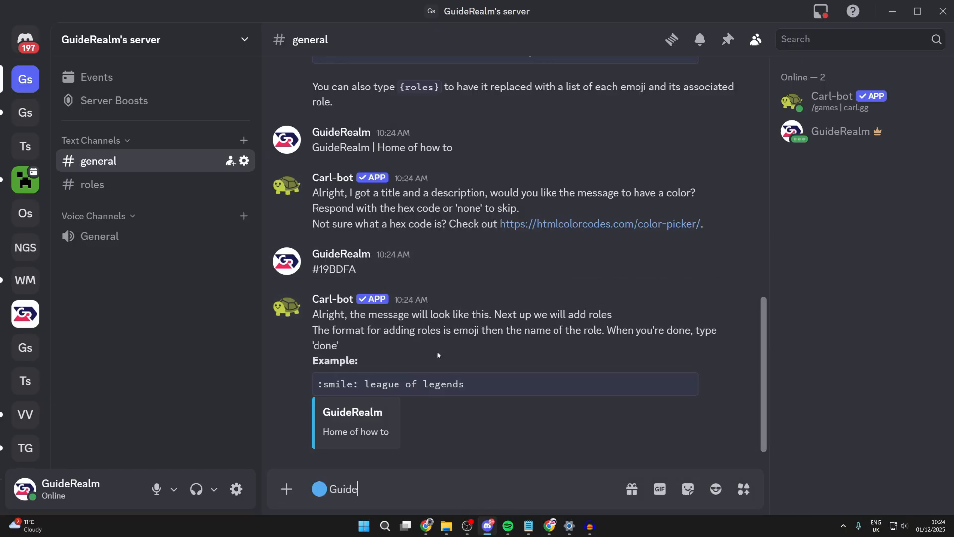
{"action": "left_click", "coordinate": [716, 489]}
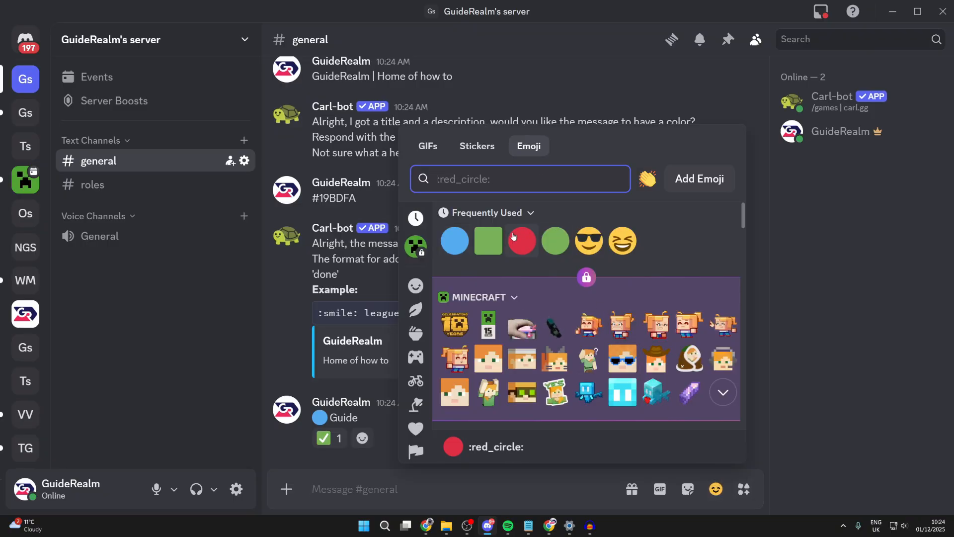
{"action": "left_click", "coordinate": [521, 240]}
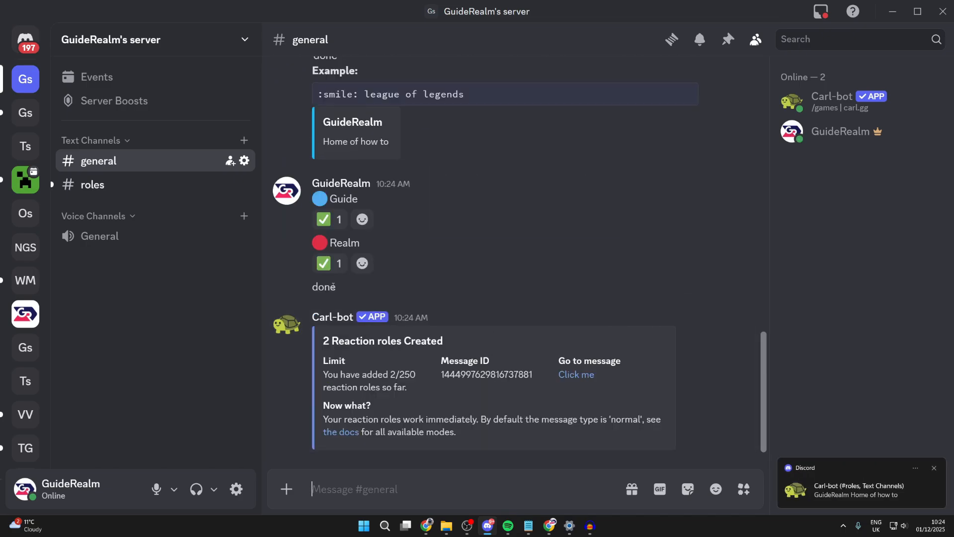
View the finished embed in #roles and react with the red circle to get Realm
{"action": "left_click", "coordinate": [92, 185]}
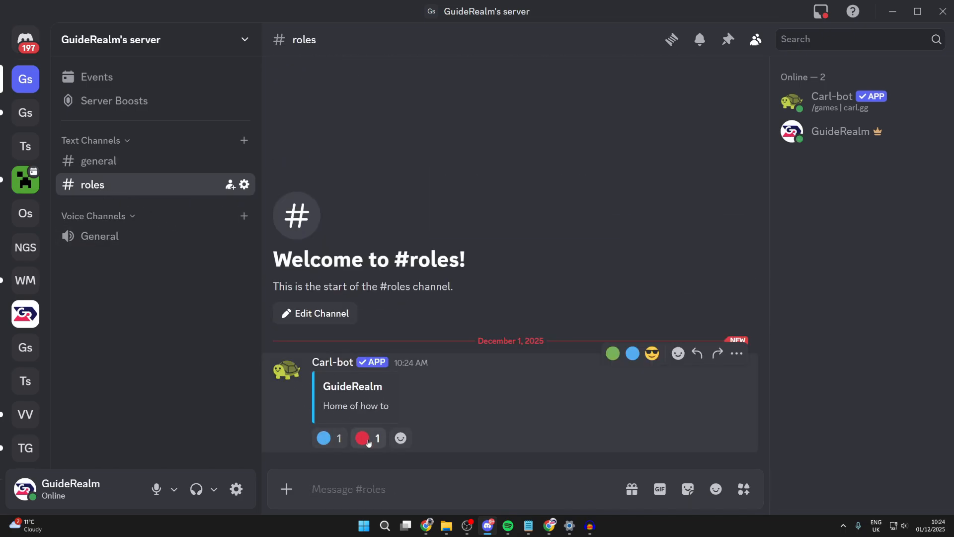
{"action": "left_click", "coordinate": [368, 438]}
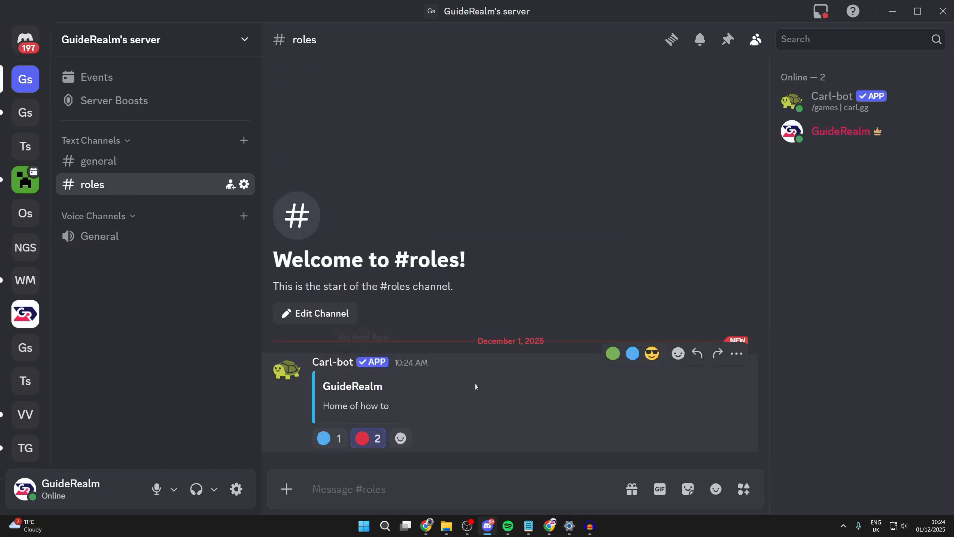